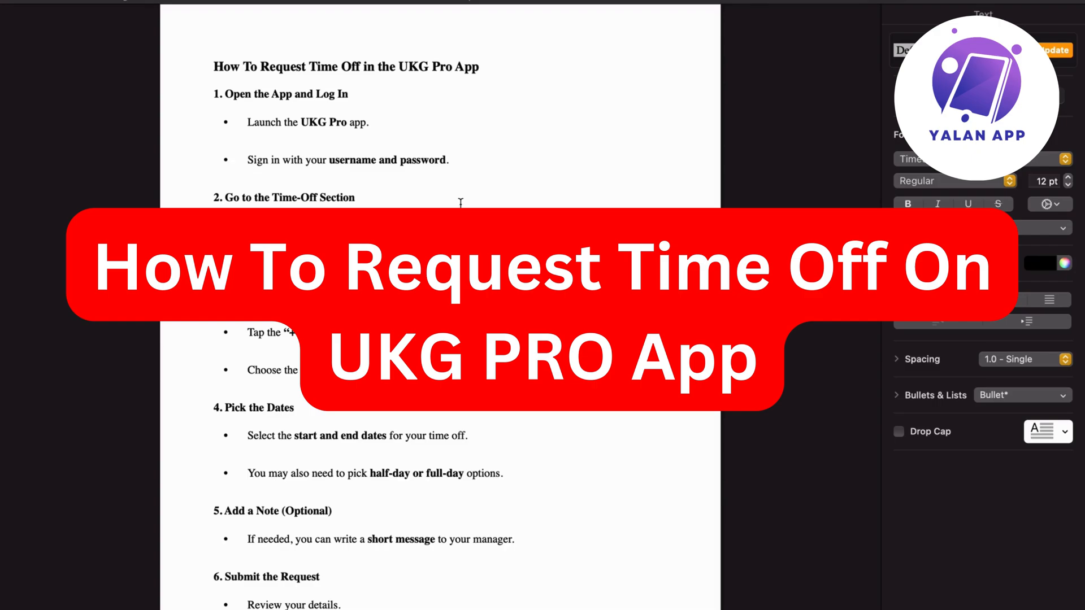
pyautogui.moveTo(400, 109)
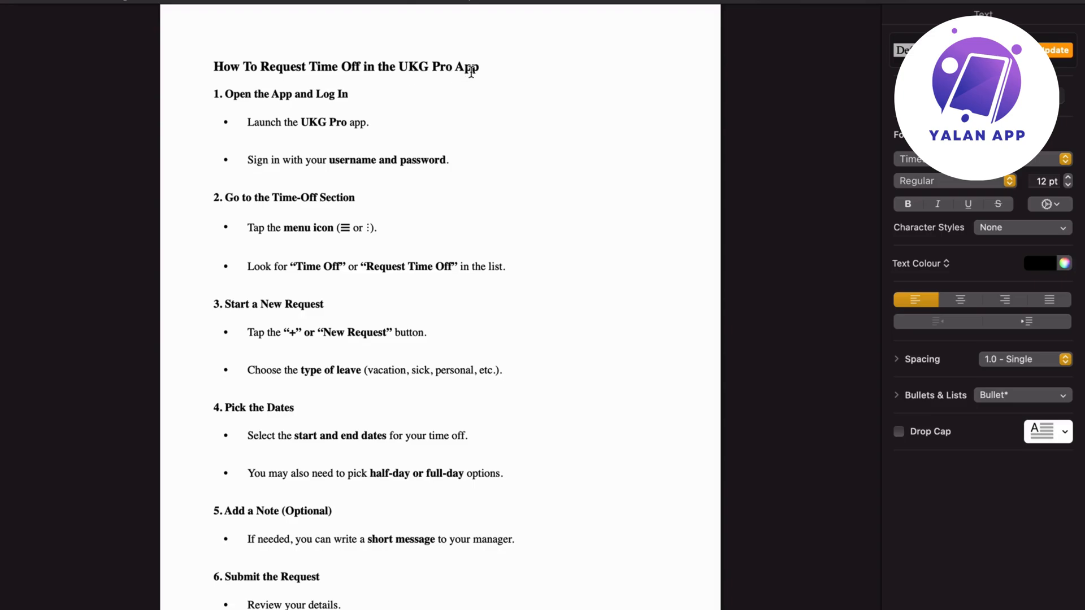
pyautogui.moveTo(332, 133)
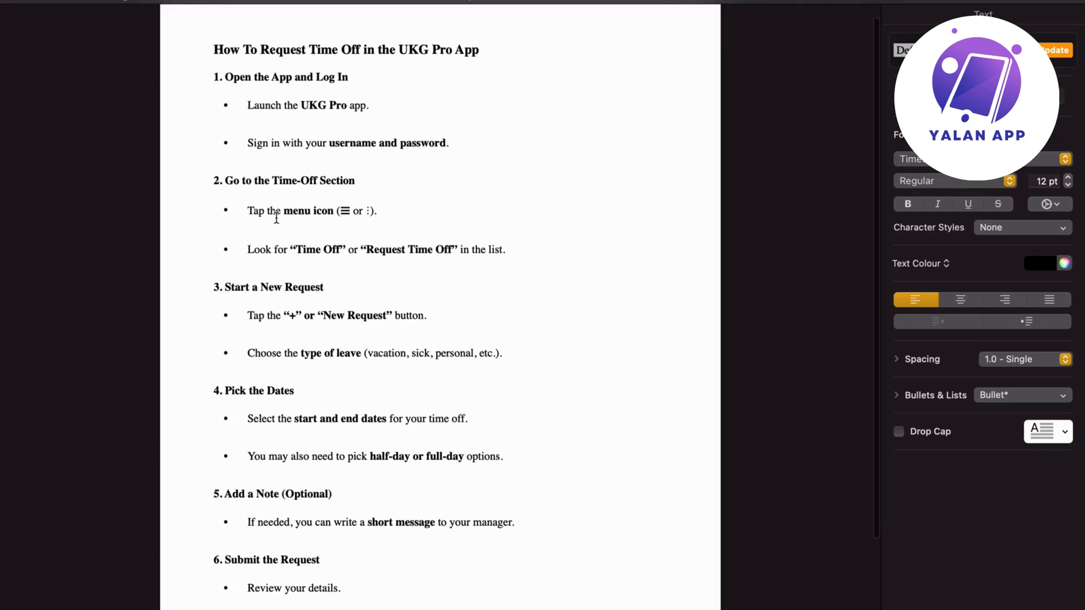
pyautogui.moveTo(345, 218)
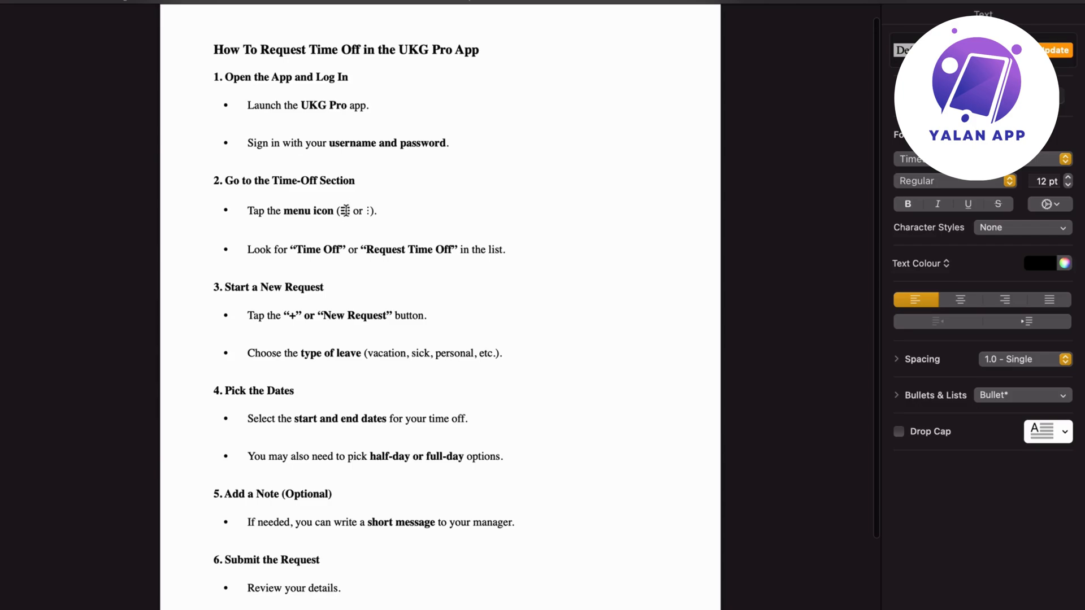
pyautogui.moveTo(369, 206)
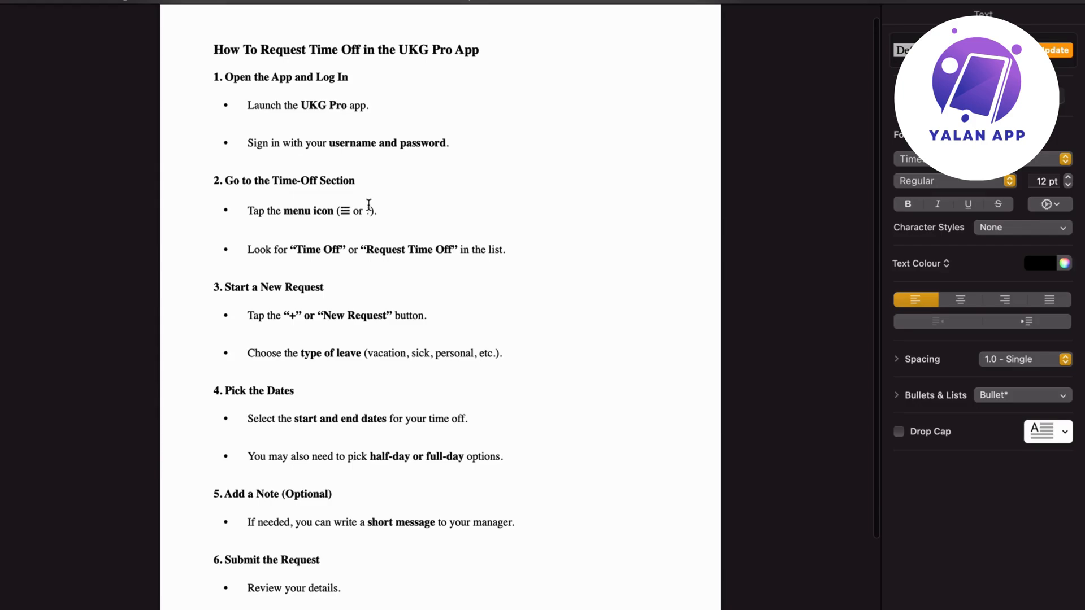
pyautogui.moveTo(462, 183)
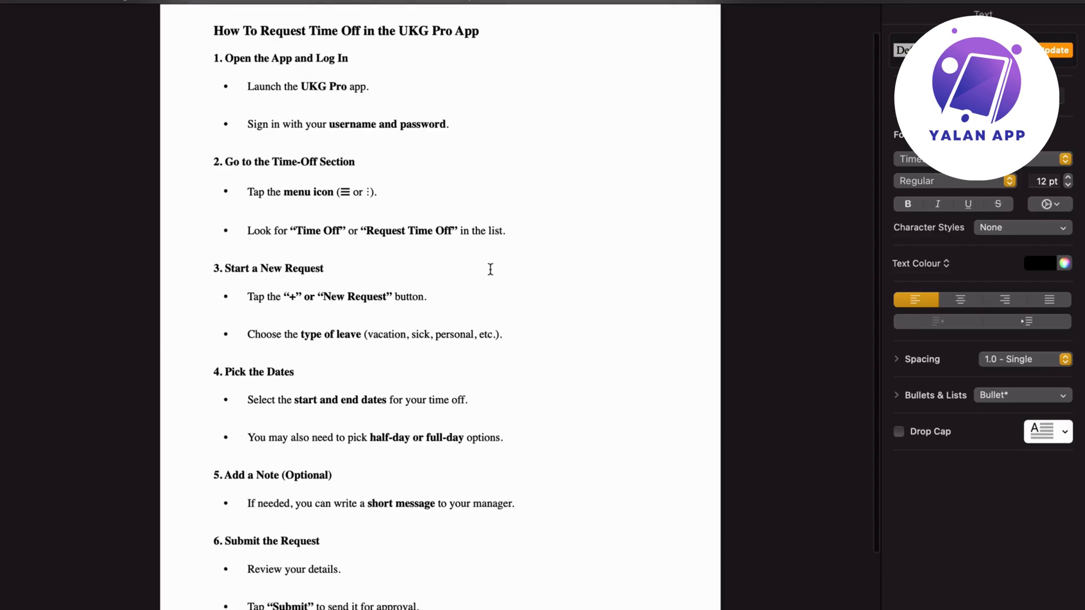
pyautogui.scroll(3)
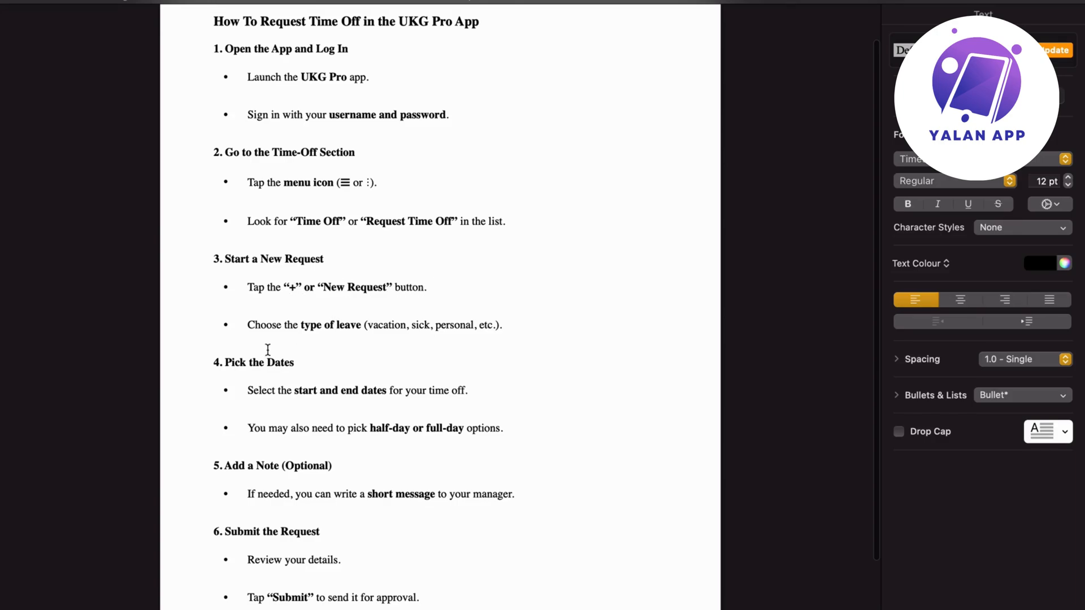
pyautogui.moveTo(351, 325)
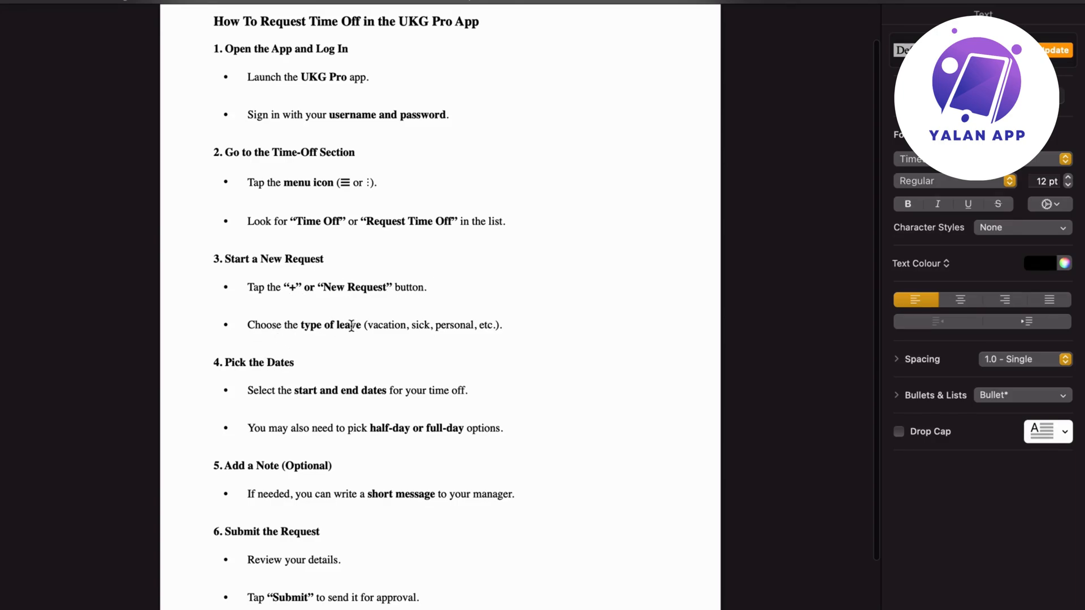
pyautogui.moveTo(428, 325)
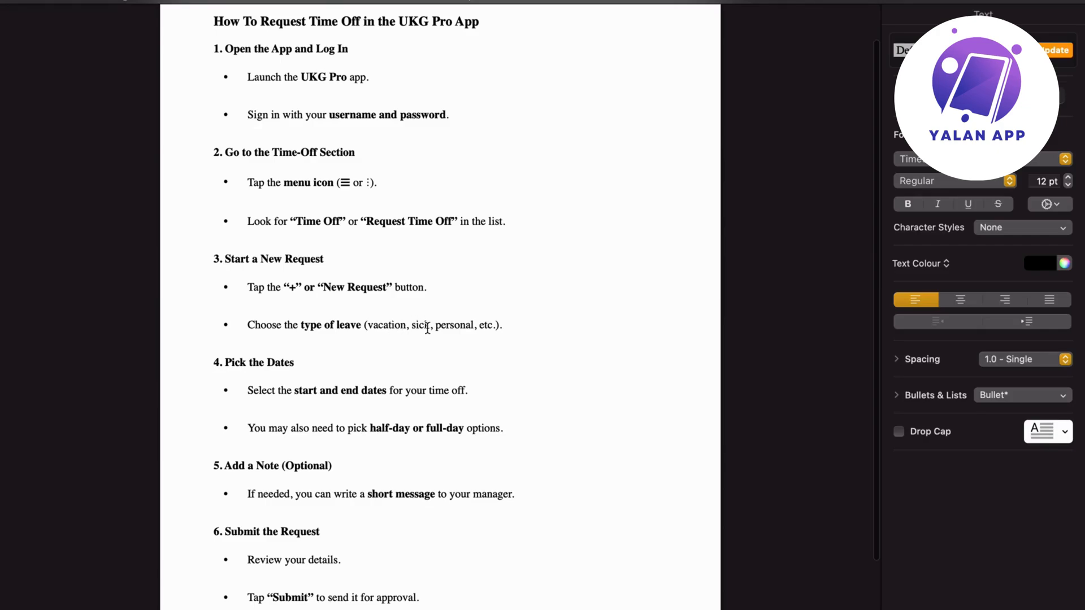
pyautogui.moveTo(467, 332)
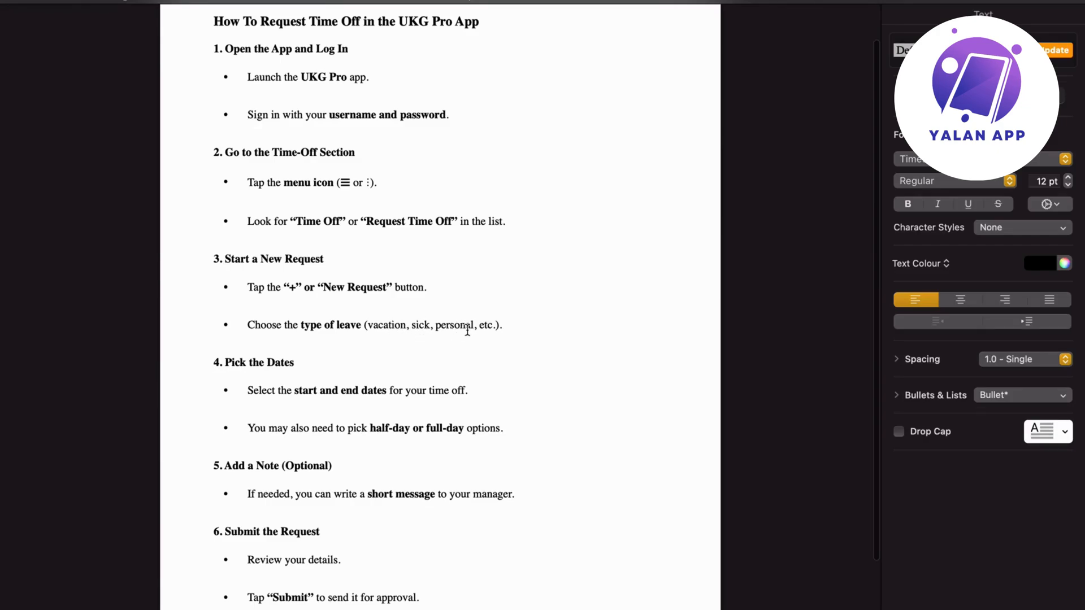
pyautogui.scroll(-3)
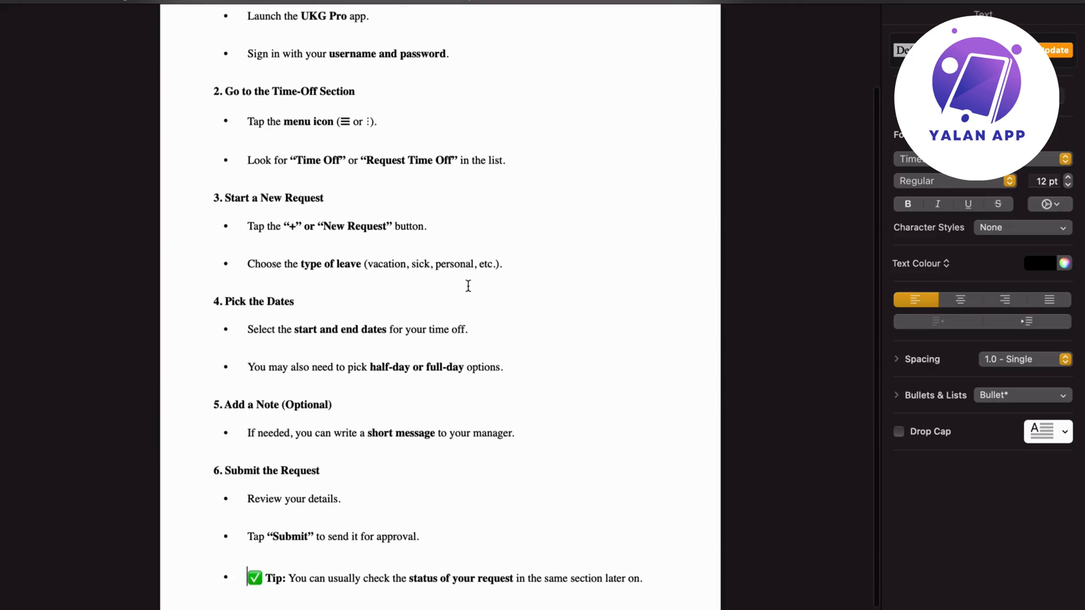
pyautogui.moveTo(320, 307)
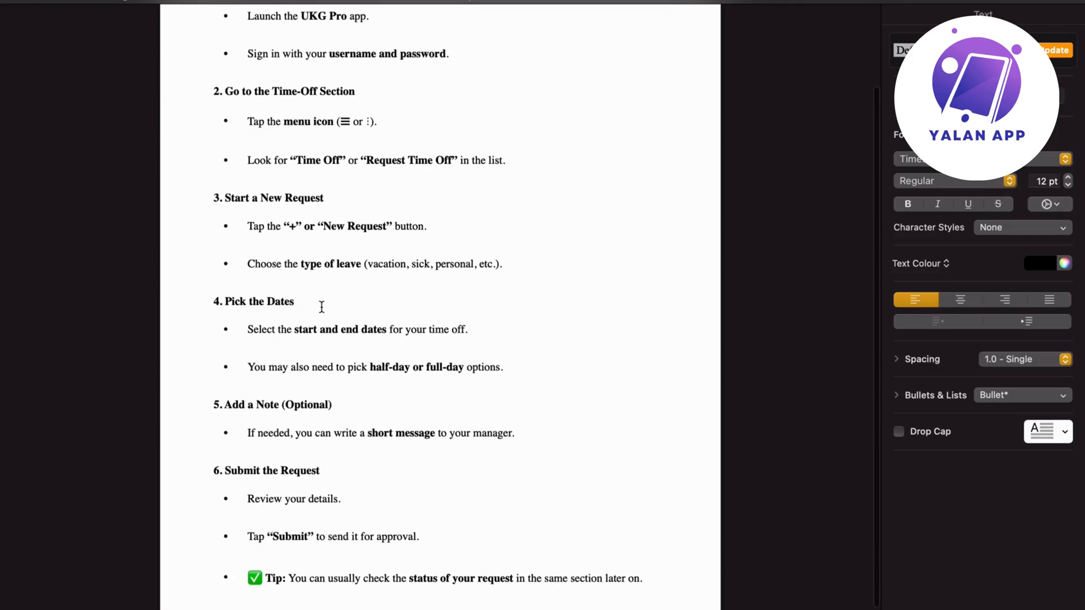
pyautogui.moveTo(376, 334)
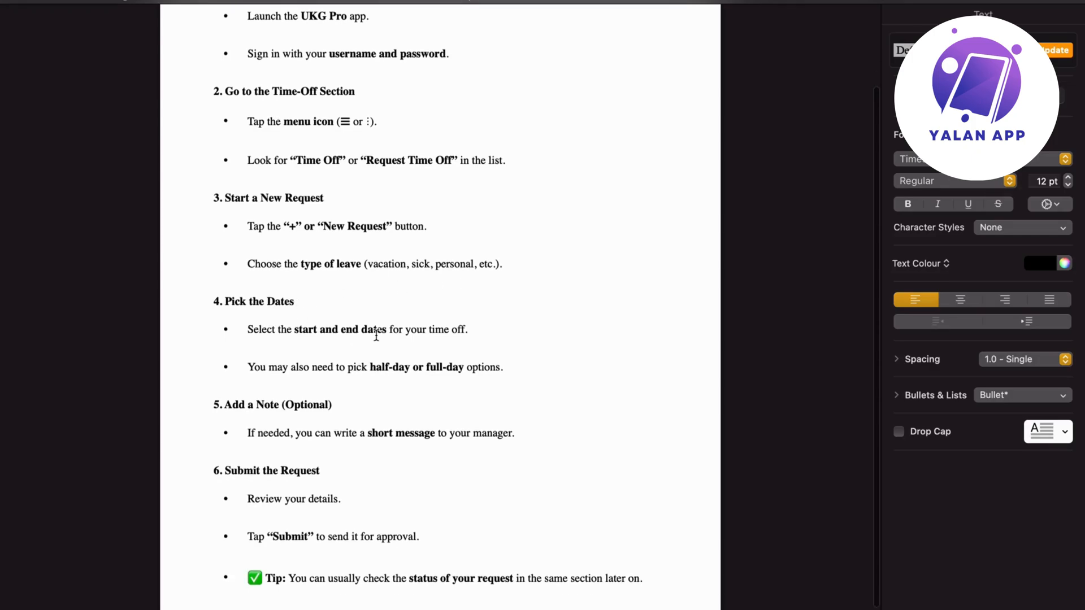
pyautogui.moveTo(474, 334)
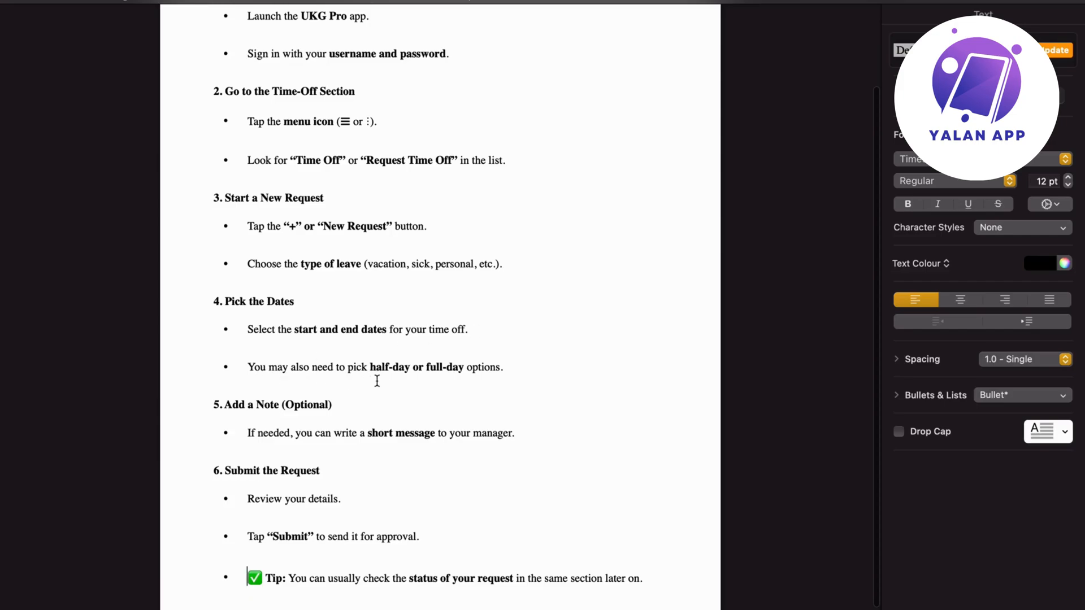
pyautogui.moveTo(549, 358)
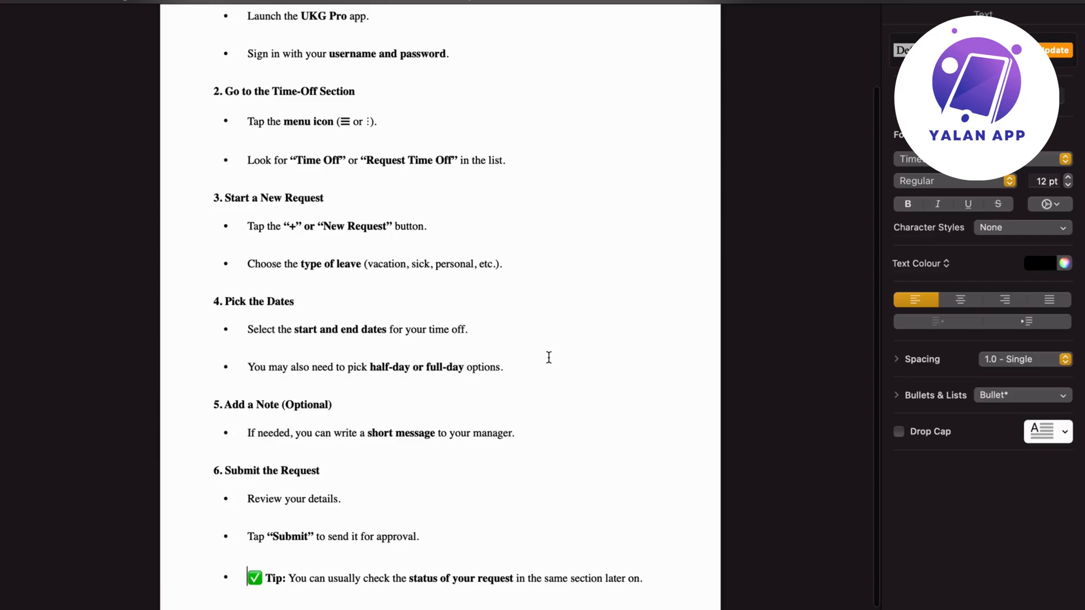
pyautogui.scroll(-3)
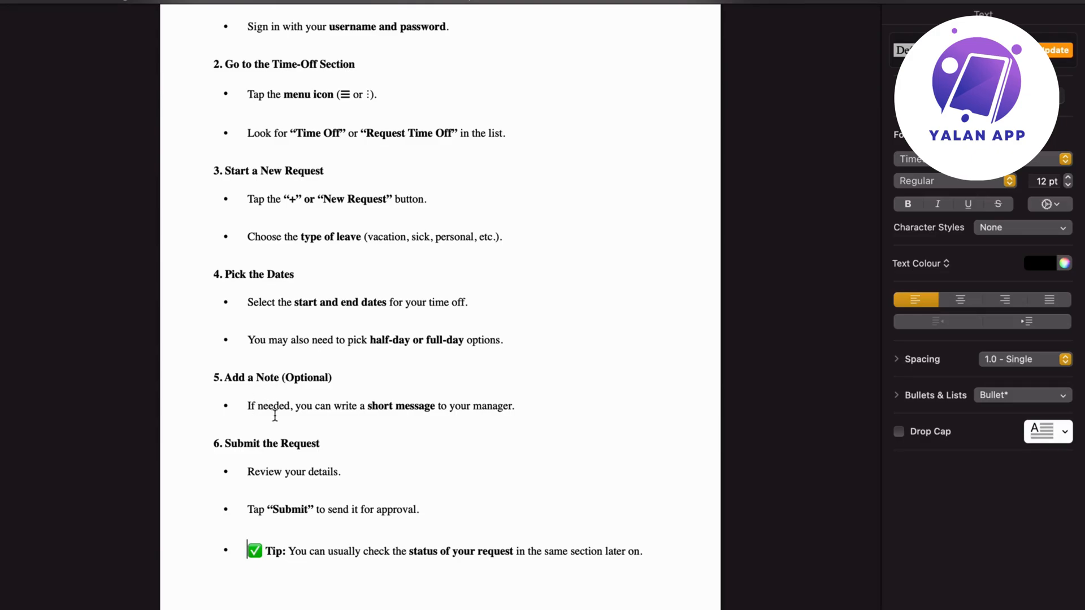
pyautogui.moveTo(505, 409)
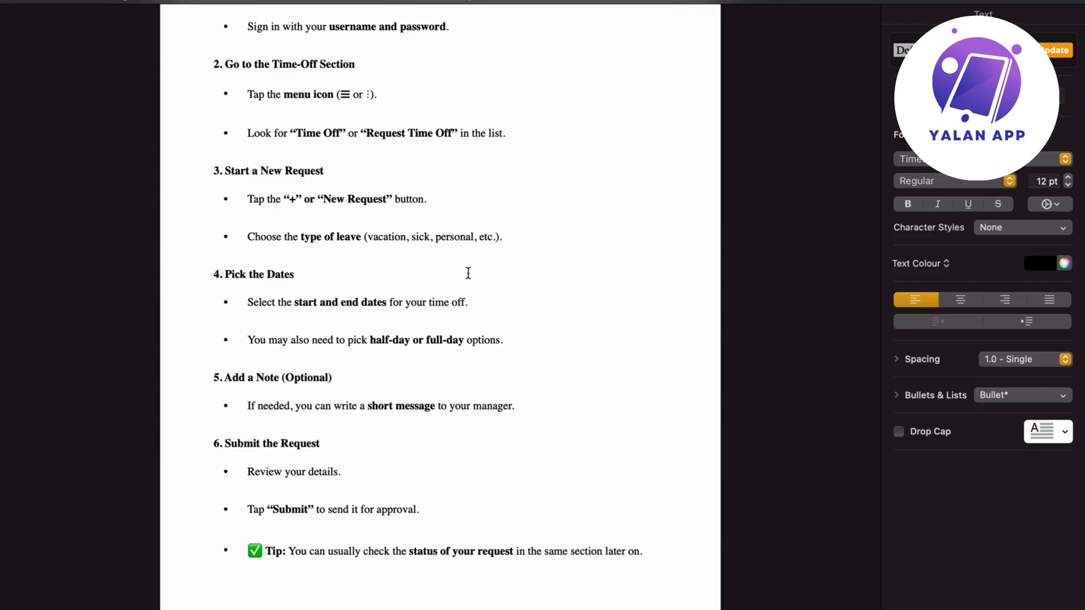
pyautogui.moveTo(533, 249)
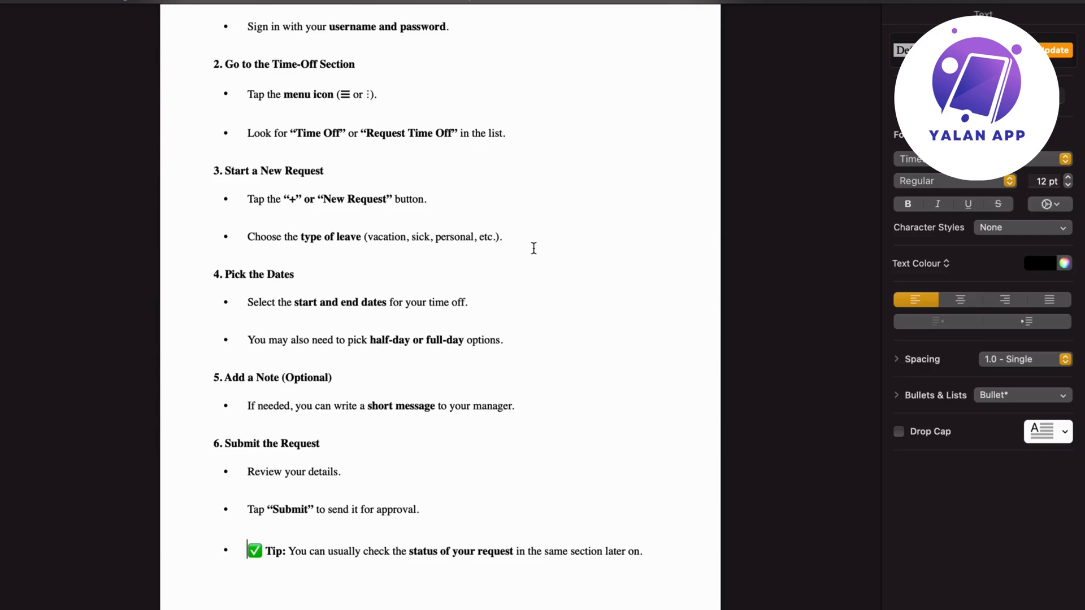
pyautogui.scroll(3)
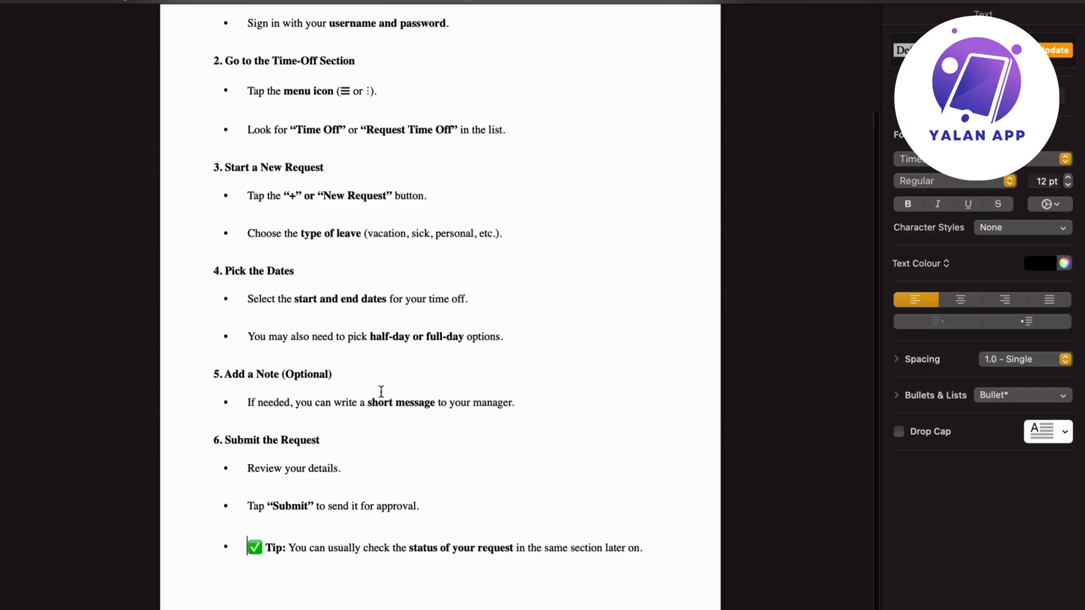
pyautogui.scroll(3)
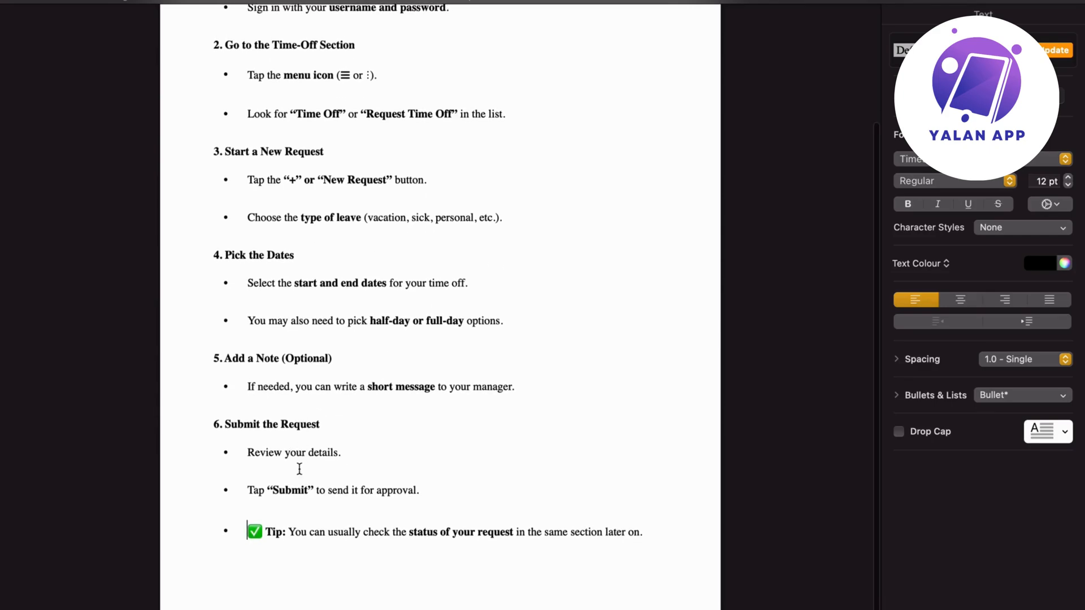
pyautogui.moveTo(270, 505)
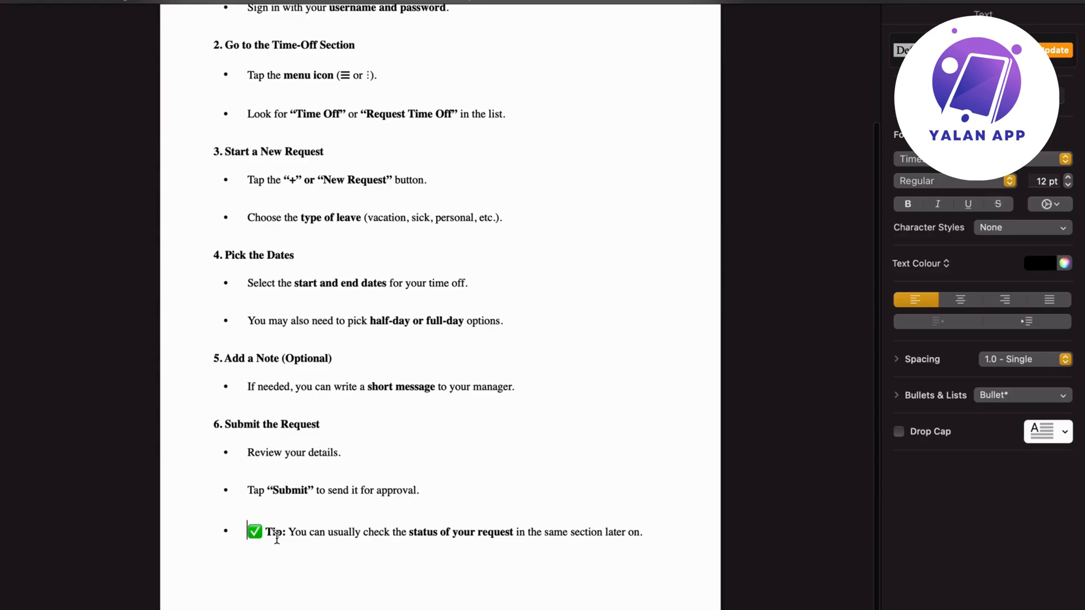
pyautogui.moveTo(420, 542)
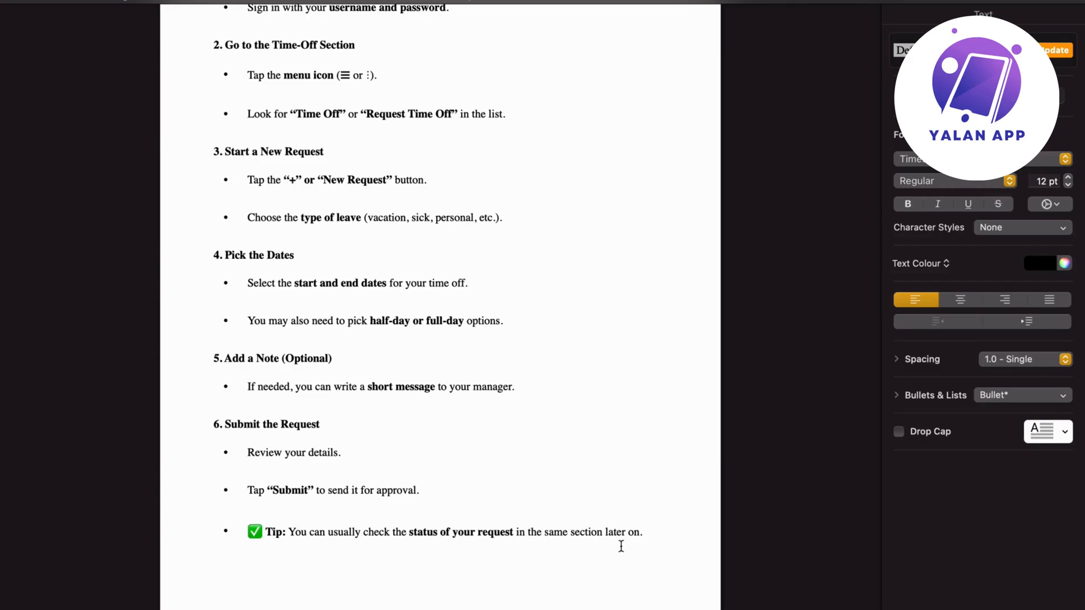
pyautogui.moveTo(663, 510)
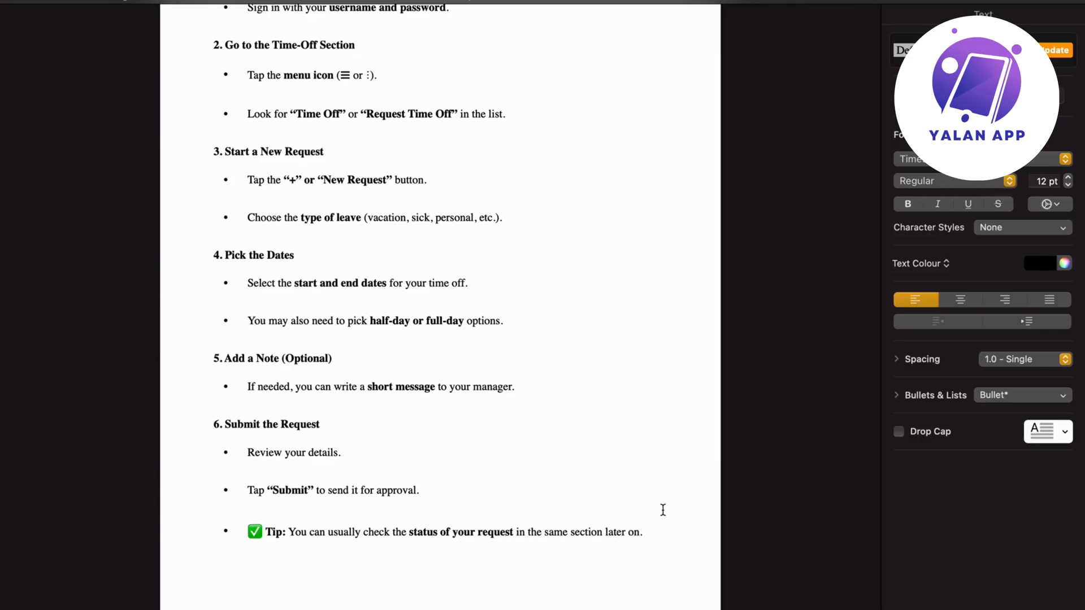